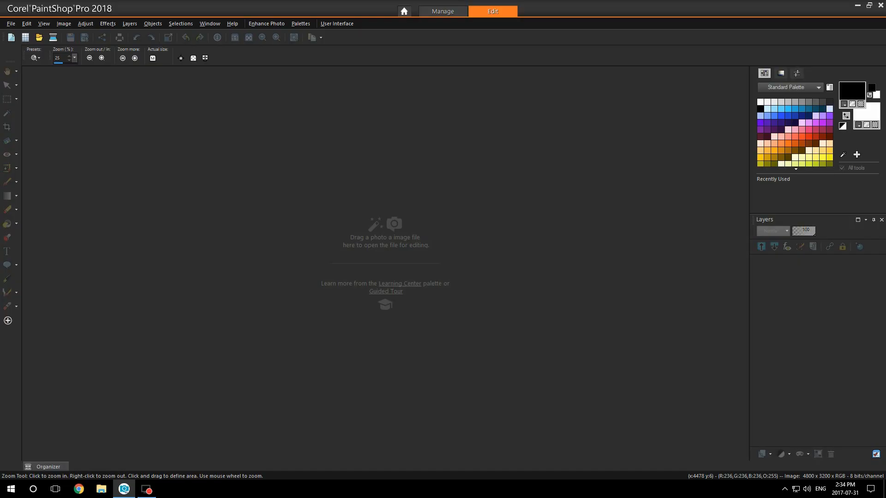
pyautogui.moveTo(314, 336)
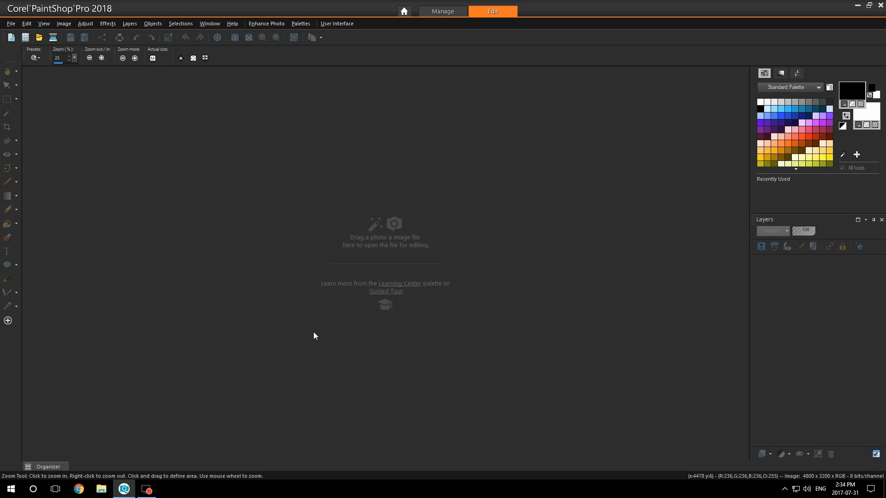
pyautogui.moveTo(347, 365)
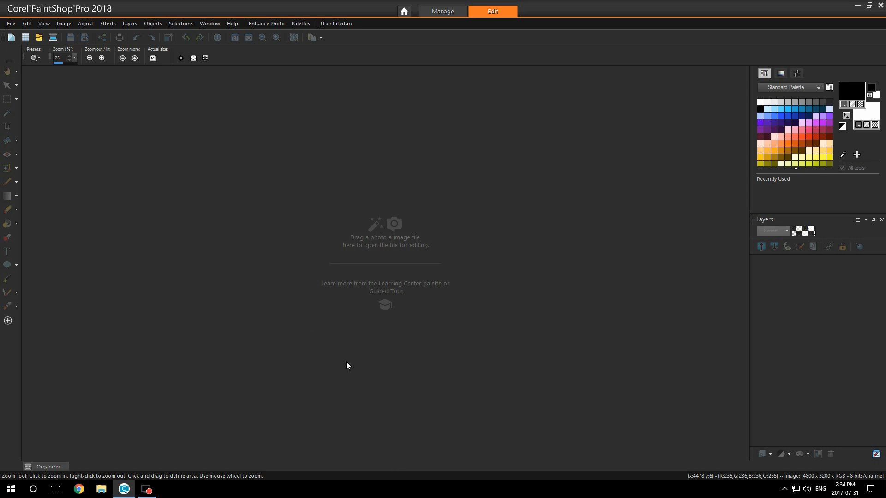
pyautogui.moveTo(82, 461)
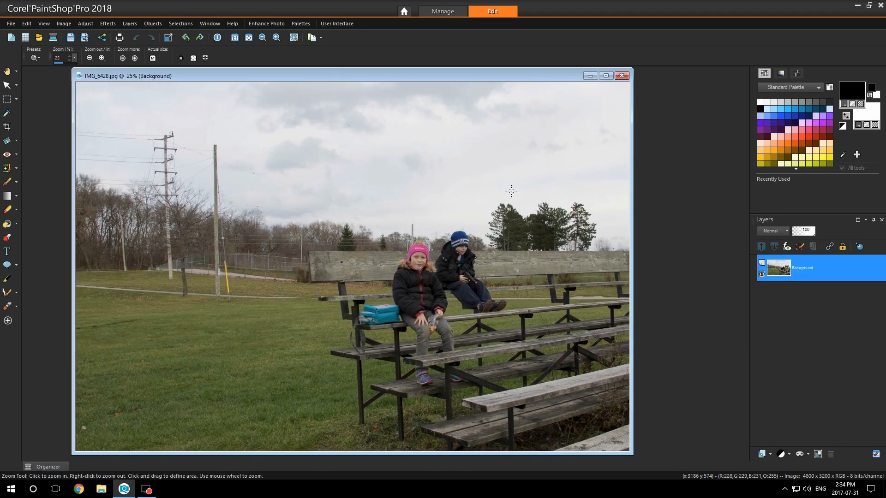
# Promote the Background to a regular layer and duplicate it twice, giving three stacked copies
pyautogui.rightClick(802, 267)
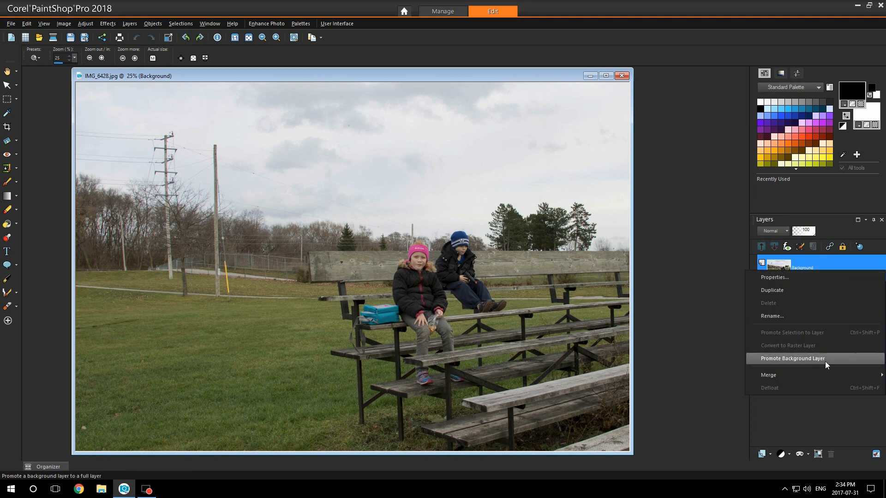
pyautogui.click(791, 358)
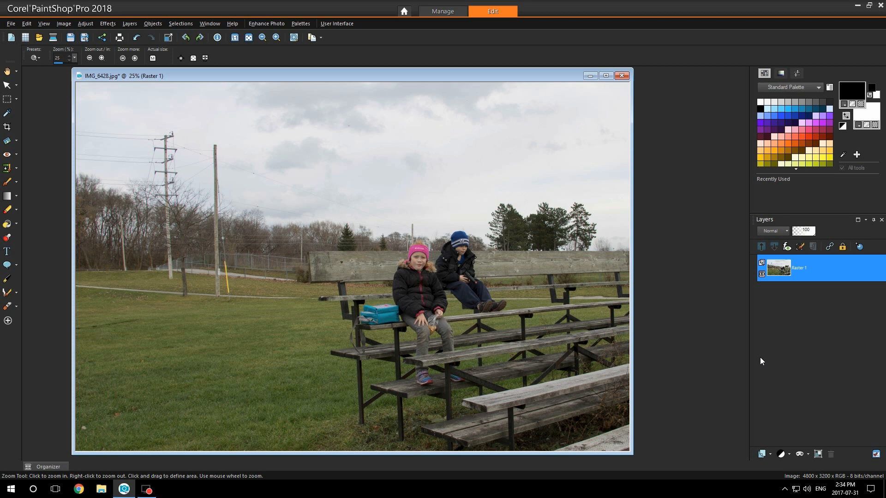
pyautogui.rightClick(799, 267)
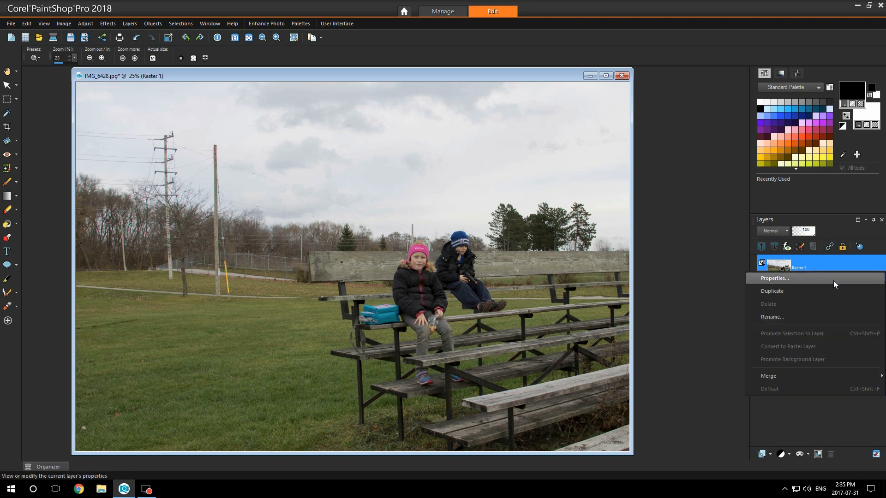
pyautogui.click(771, 291)
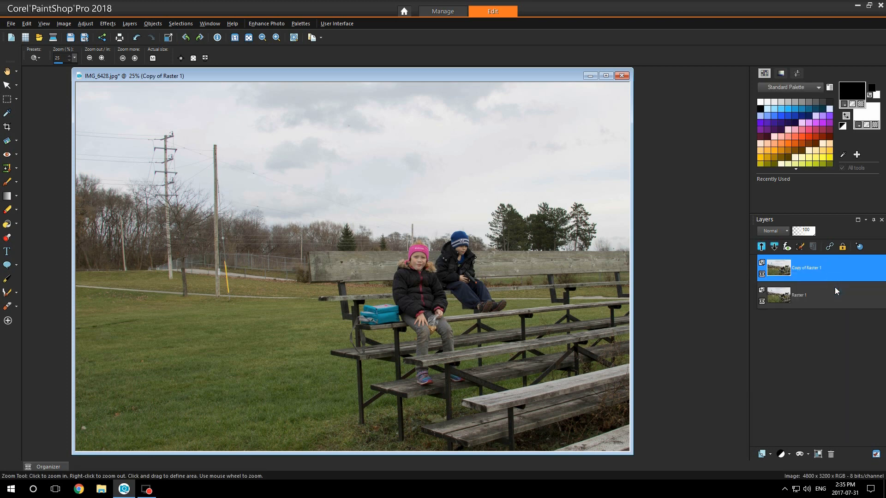
pyautogui.rightClick(808, 268)
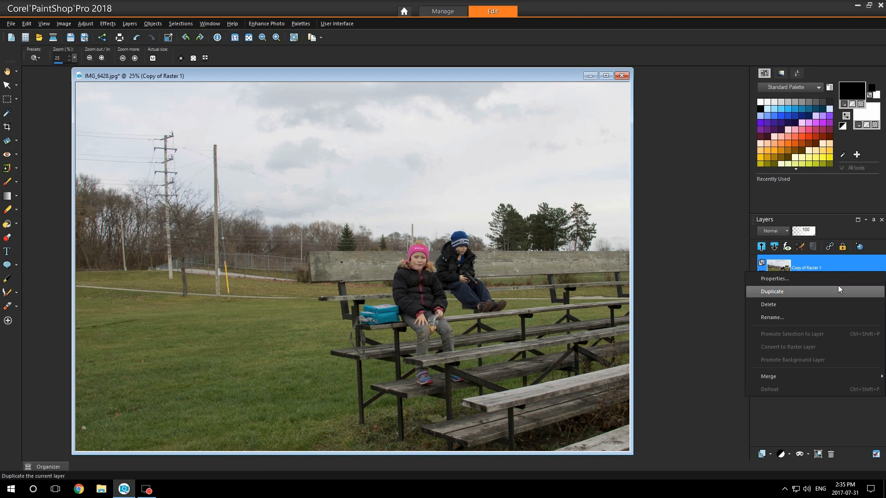
pyautogui.click(772, 292)
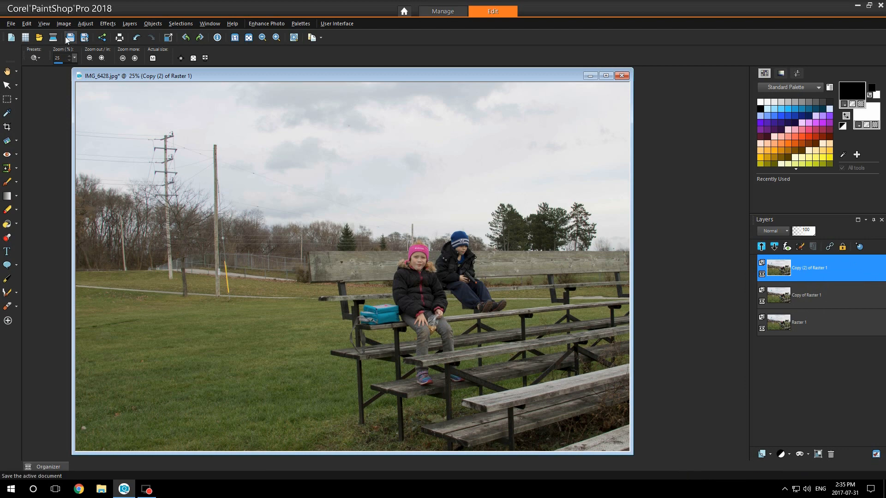
# Apply a +75 Brightness/Contrast boost to the top copy layer for an overexposed version
pyautogui.click(85, 23)
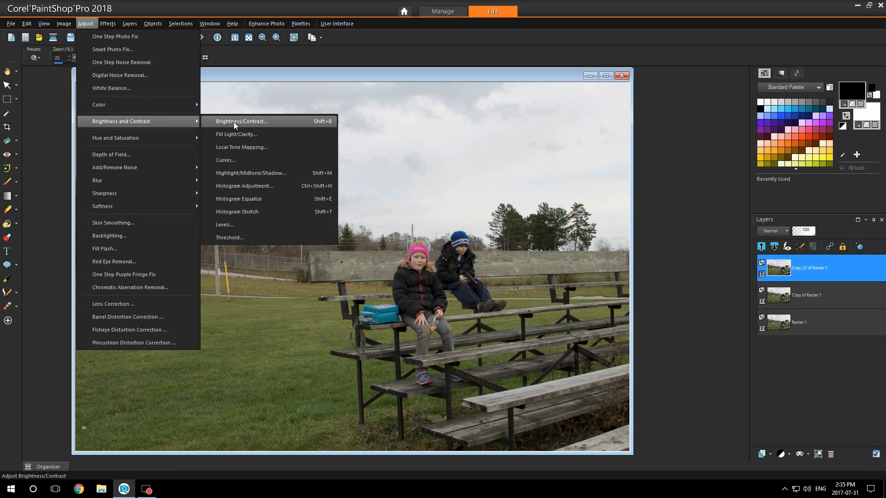
pyautogui.moveTo(174, 125)
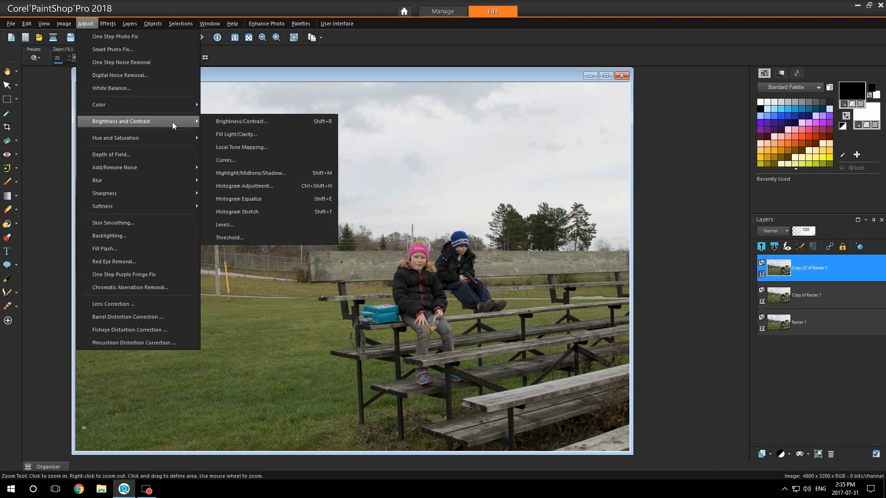
pyautogui.click(241, 121)
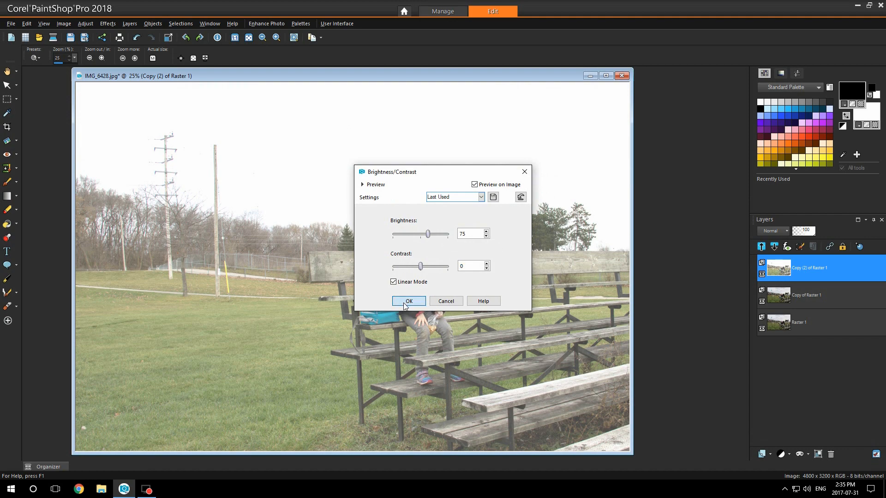
pyautogui.click(409, 301)
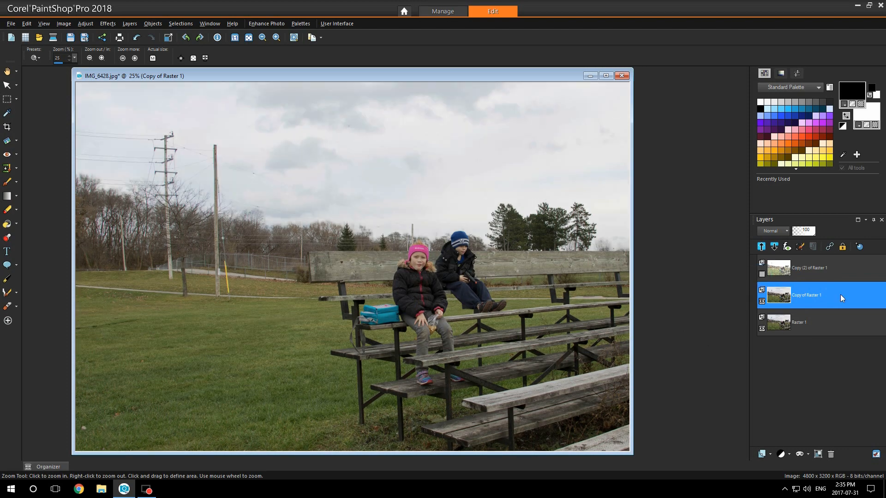
# Apply -75 brightness to Copy of Raster 1 for an underexposed version, then reselect the top layer
pyautogui.click(85, 23)
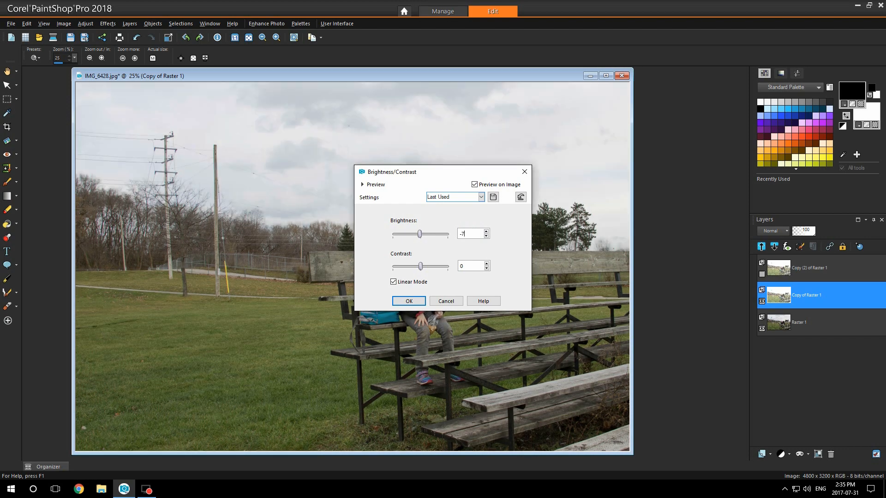
pyautogui.write('-75')
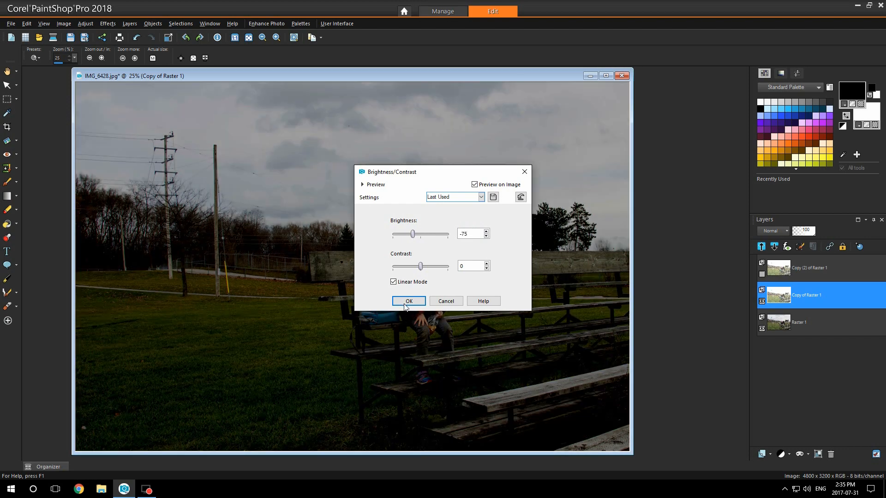
pyautogui.click(408, 301)
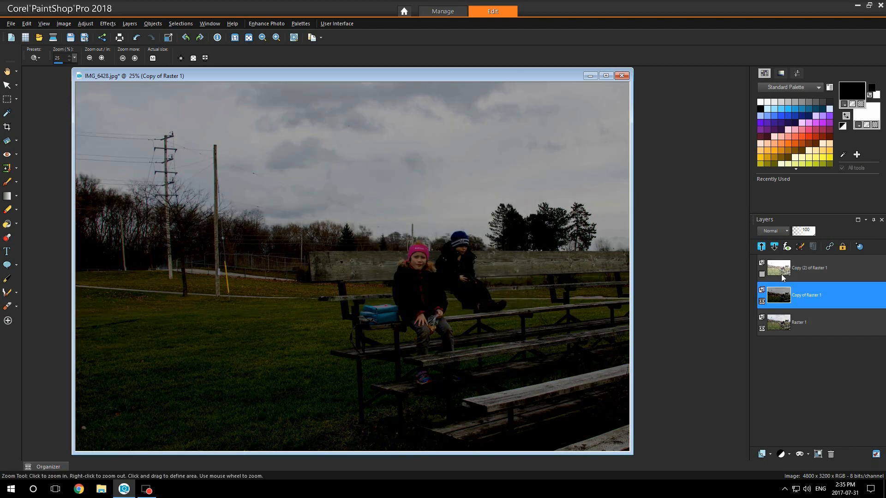
pyautogui.click(808, 267)
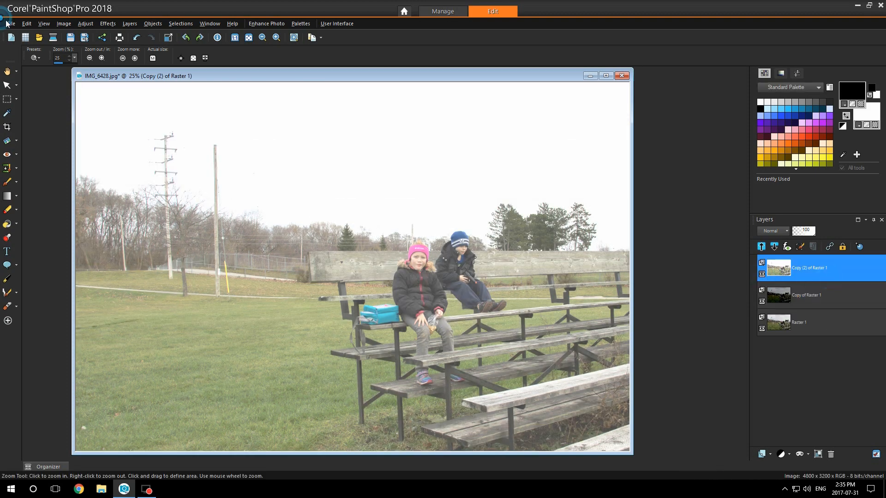
# Save a flattened JPEG copy of the overexposed view as overexpose.jpg in Documents
pyautogui.click(10, 23)
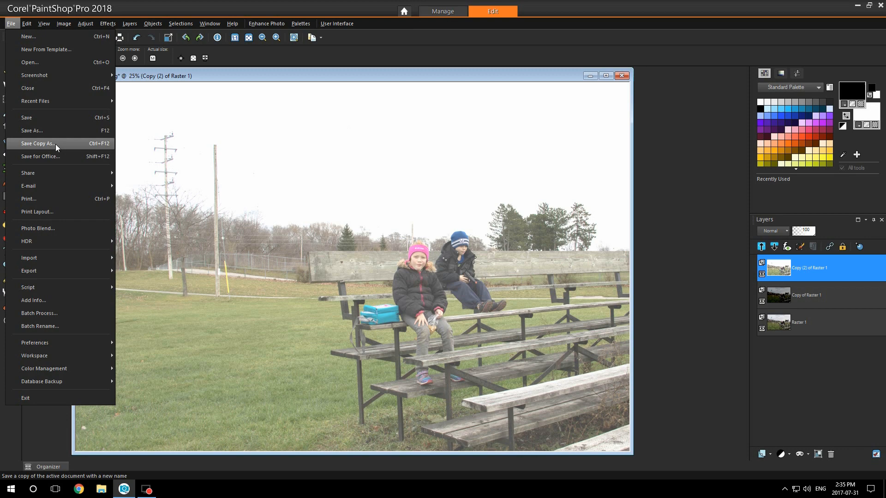
pyautogui.click(38, 143)
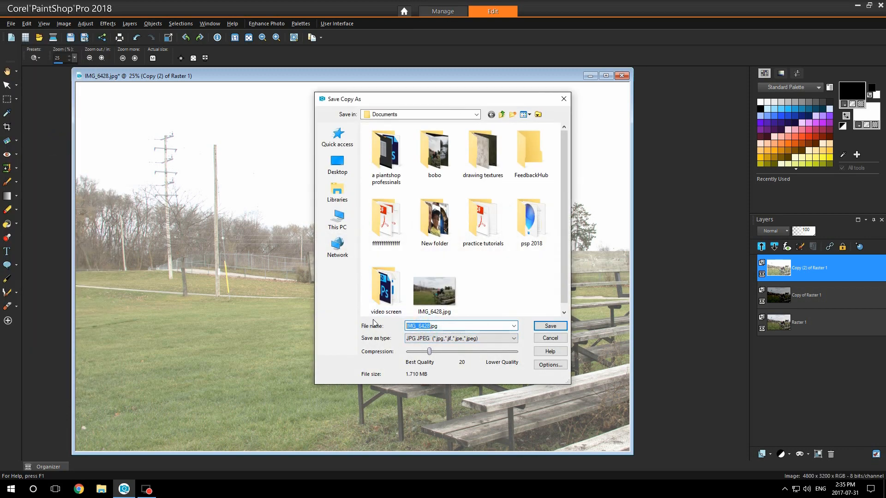
pyautogui.moveTo(375, 323)
pyautogui.write('overexpose')
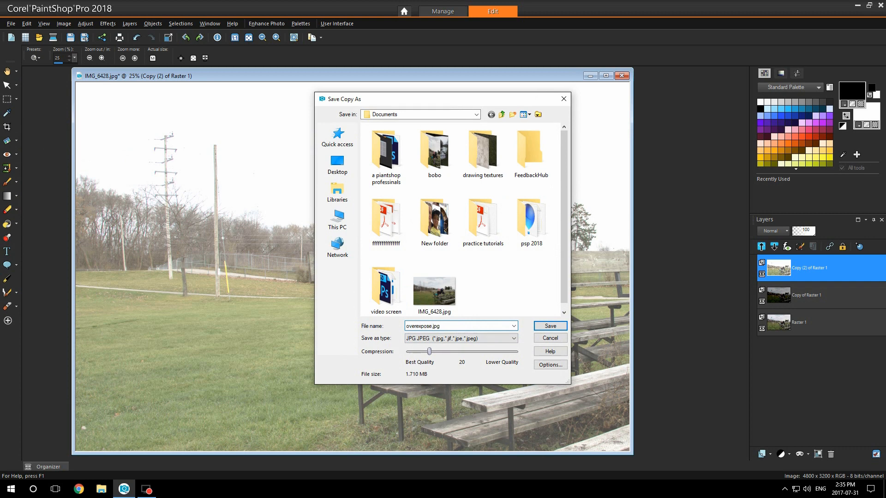
pyautogui.click(548, 325)
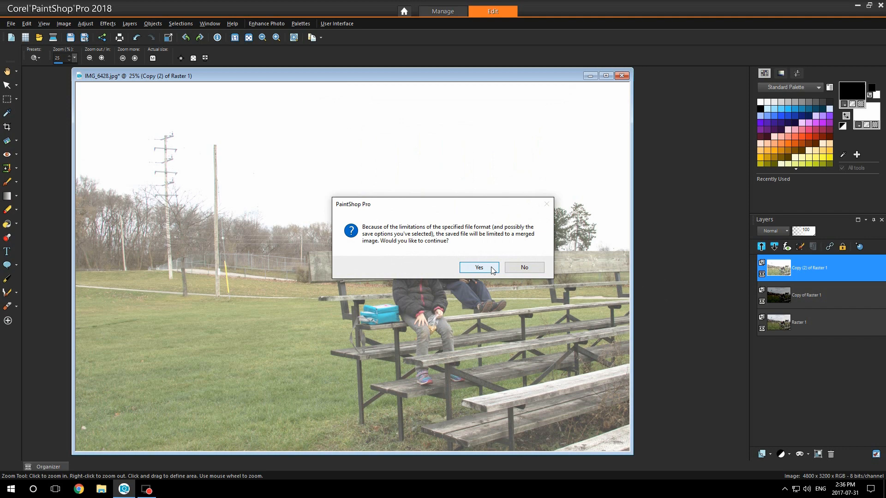
pyautogui.click(478, 267)
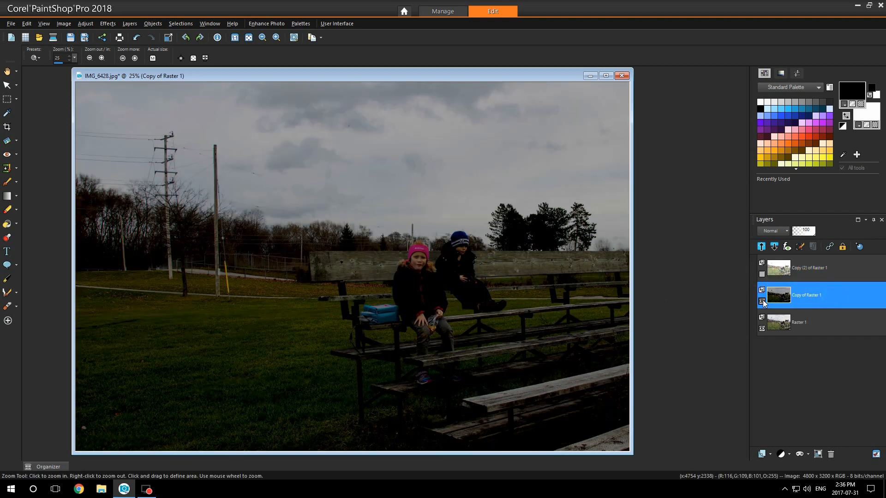
# Hide the top layer and save a flattened JPEG copy of the dark view as underexpose.jpg
pyautogui.click(10, 23)
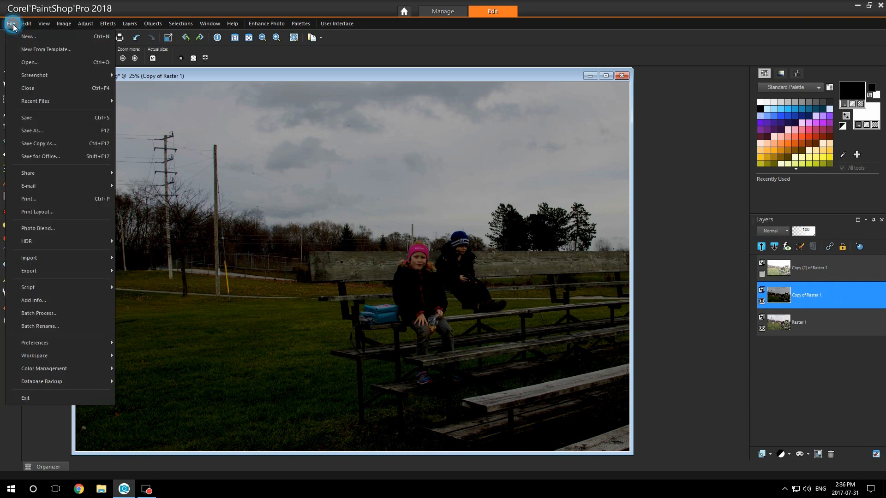
pyautogui.click(39, 143)
pyautogui.write('underexpose.jpg')
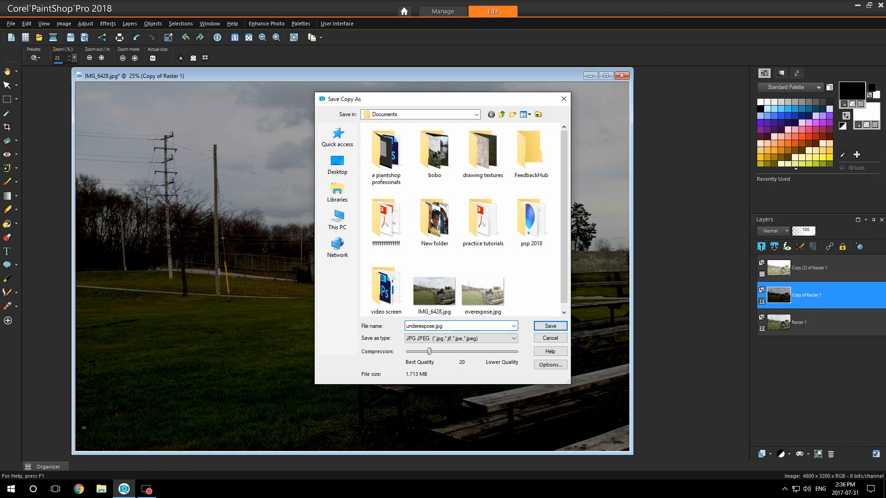
pyautogui.click(548, 326)
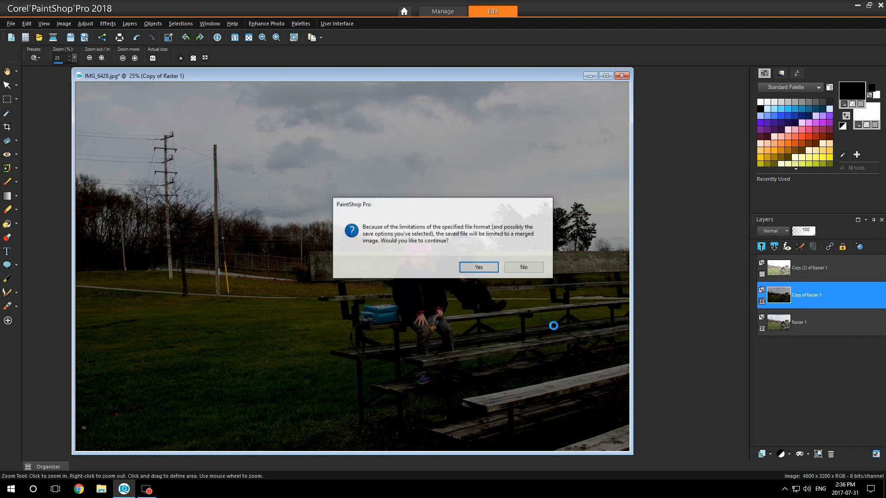
pyautogui.click(477, 267)
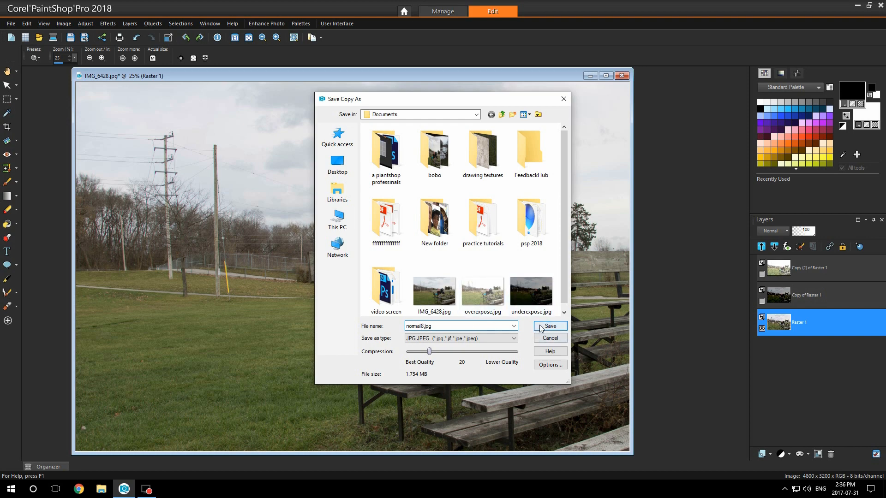
# Save a flattened JPEG copy of the original exposure as normal8.jpg
pyautogui.click(548, 326)
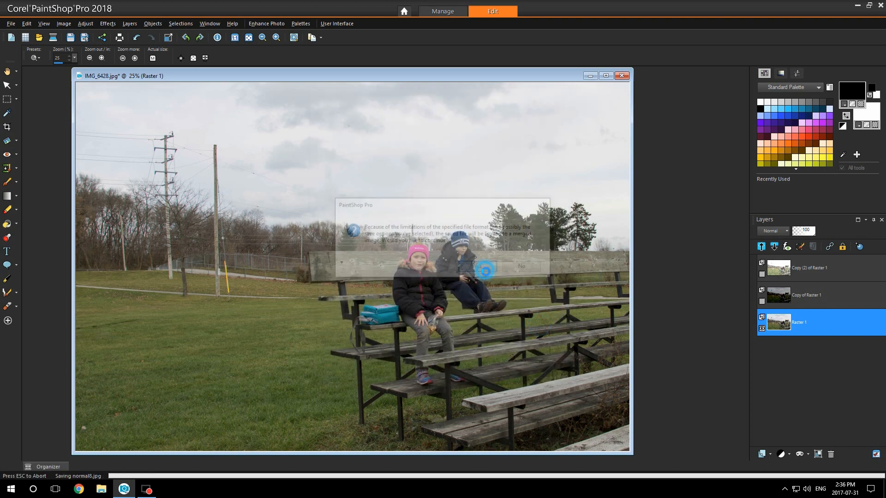
pyautogui.click(482, 265)
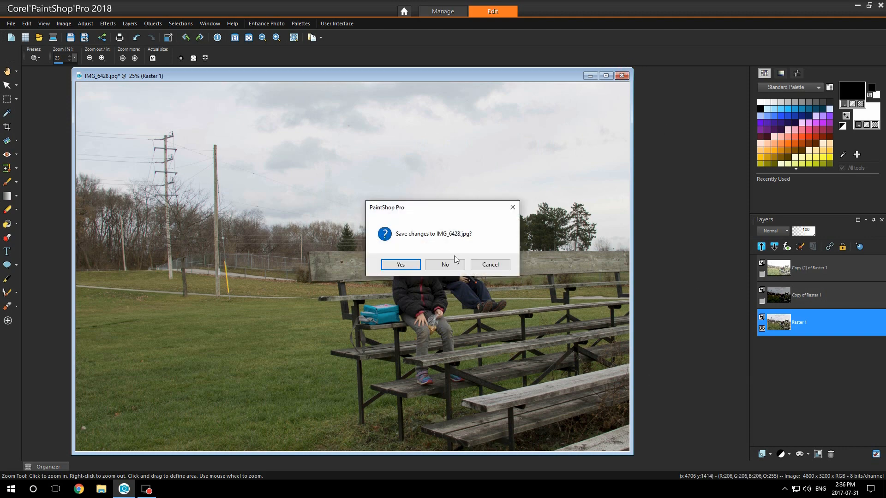
# Close IMG_6428.jpg without saving changes, leaving an empty workspace
pyautogui.click(444, 264)
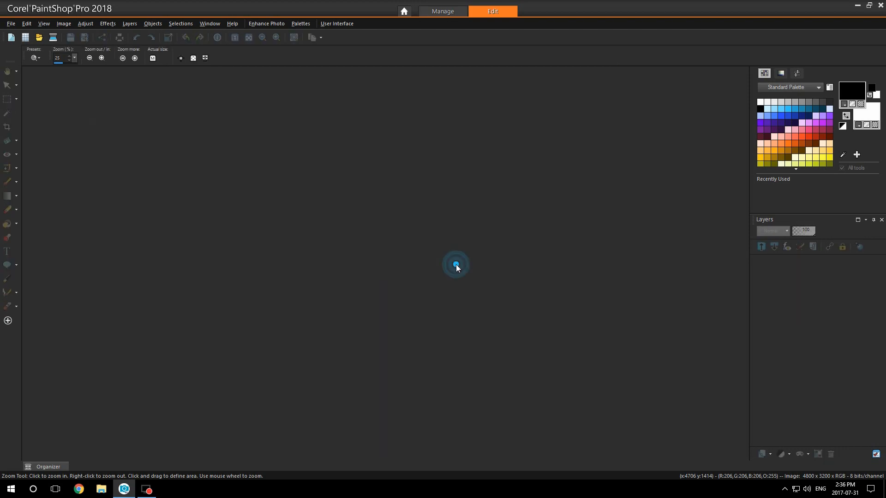
pyautogui.click(49, 466)
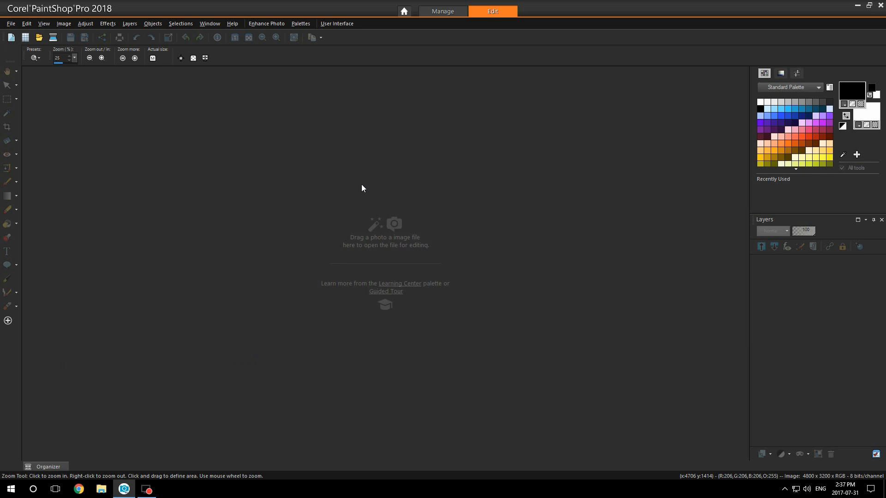
# Start HDR Exposure Merge and dismiss its Getting Started window with 'Don't show this window again' checked
pyautogui.click(10, 23)
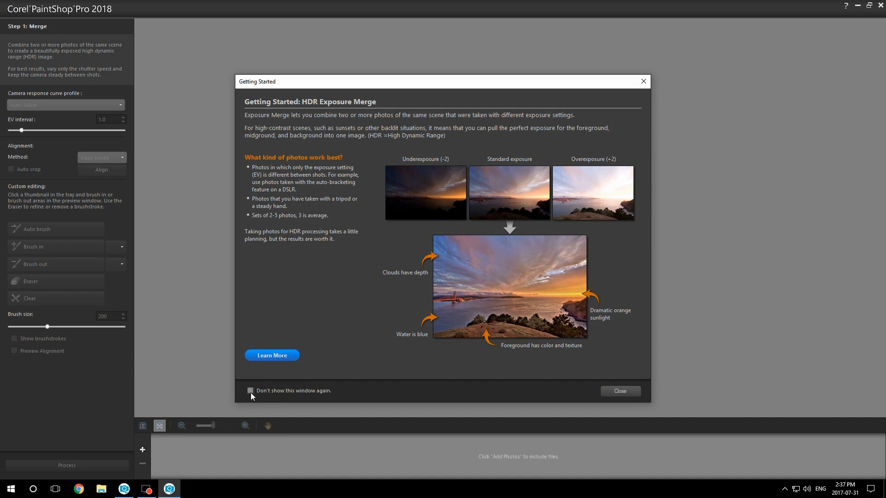
pyautogui.moveTo(347, 389)
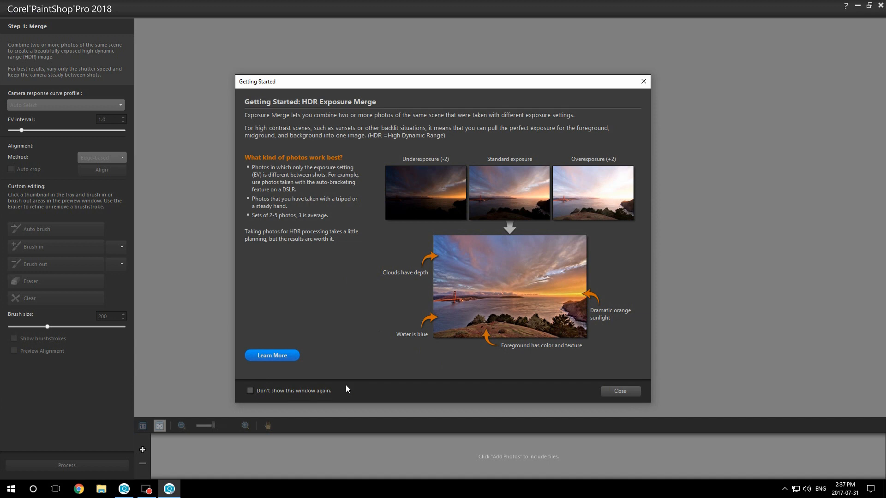
pyautogui.click(619, 390)
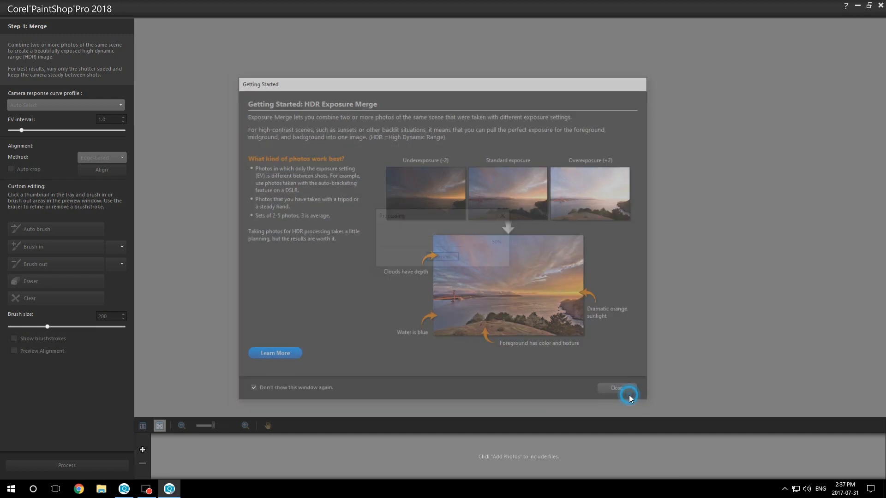
pyautogui.click(616, 388)
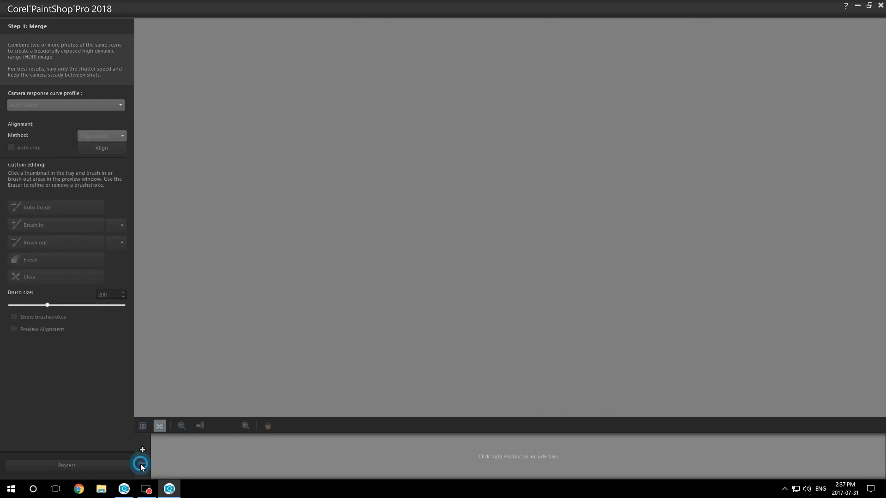
# Add underexpose, normal8 and overexpose JPEGs from Documents as the three merge exposures
pyautogui.click(142, 464)
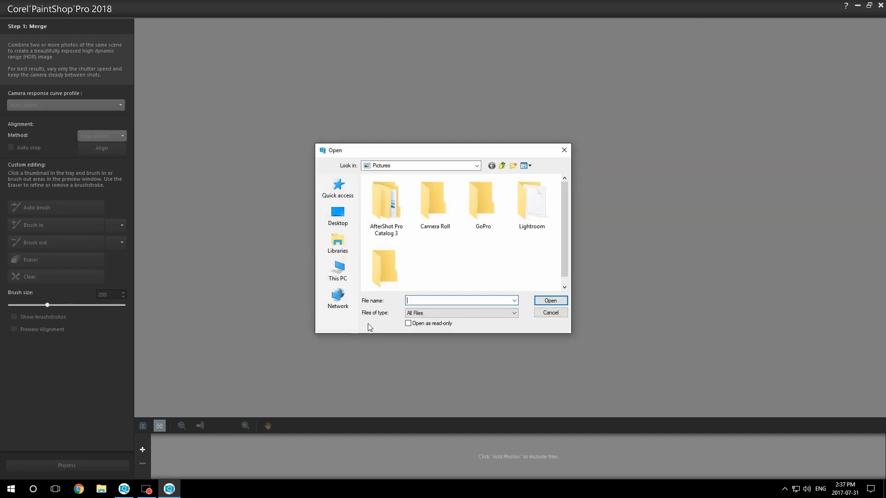
pyautogui.click(476, 165)
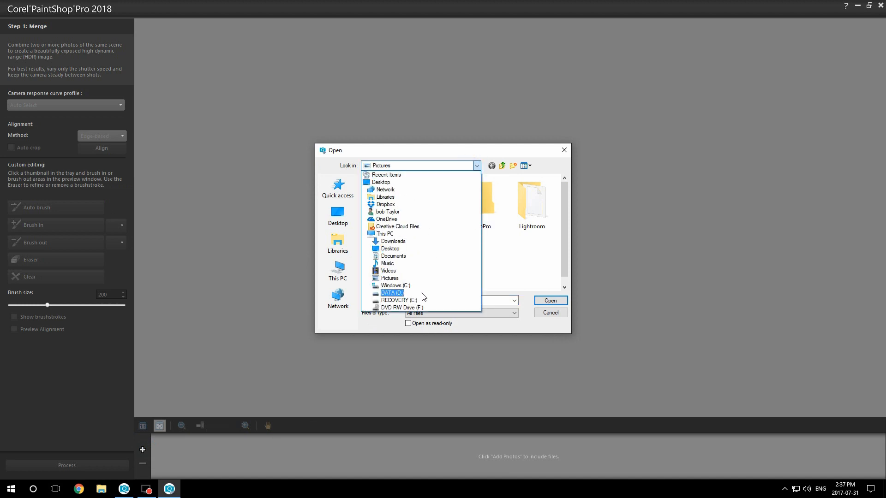
pyautogui.click(389, 292)
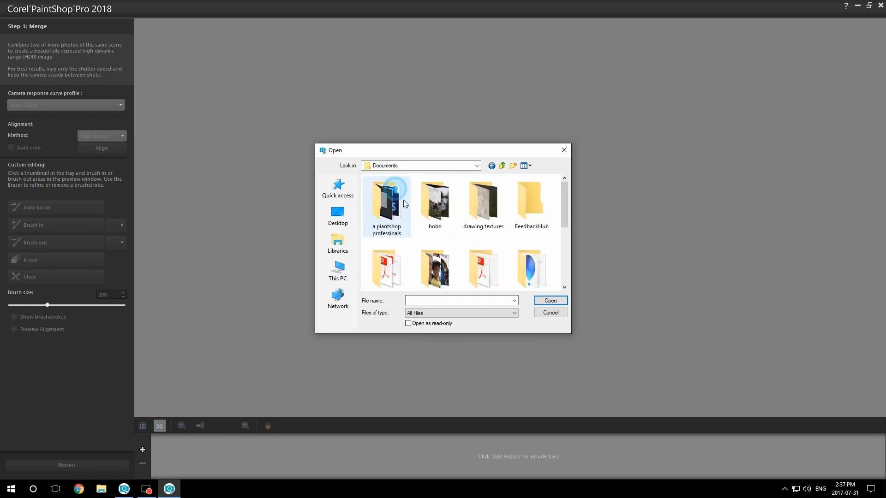
pyautogui.doubleClick(385, 199)
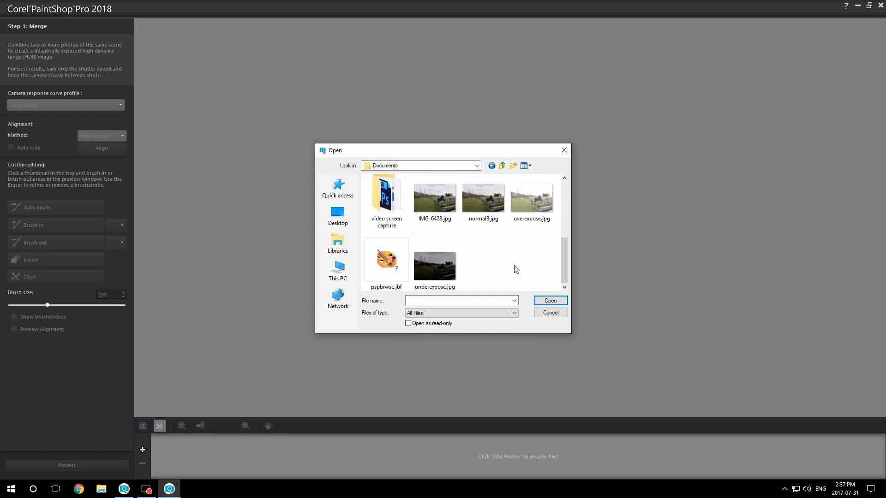
pyautogui.click(483, 197)
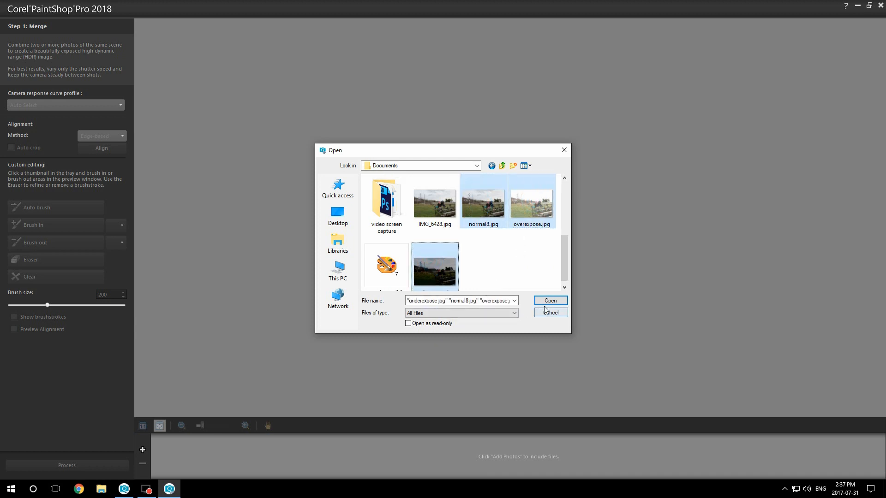
pyautogui.click(549, 300)
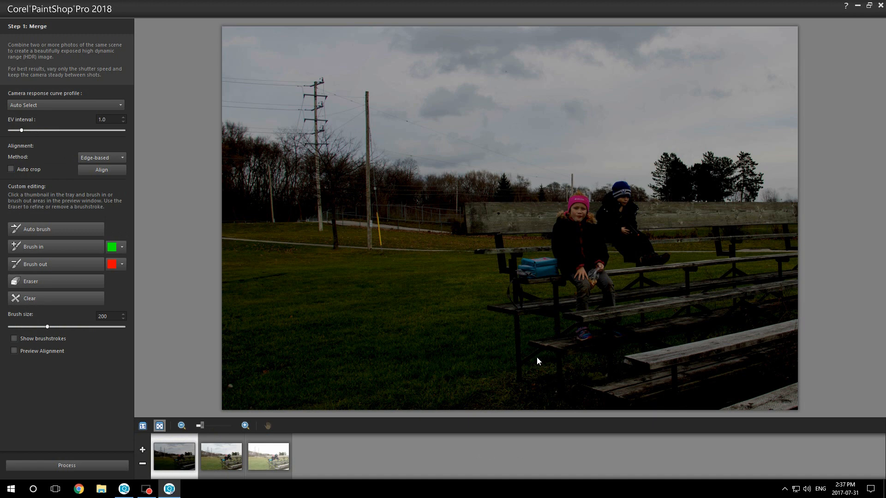
pyautogui.moveTo(82, 186)
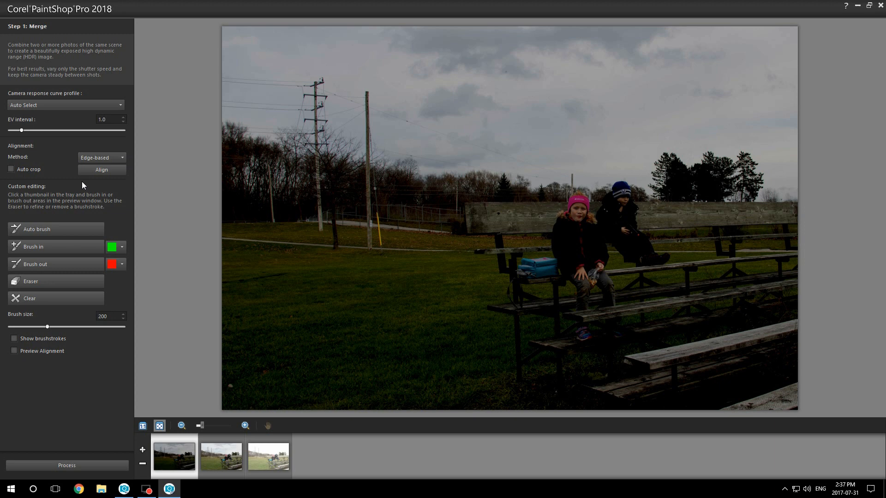
pyautogui.moveTo(248, 169)
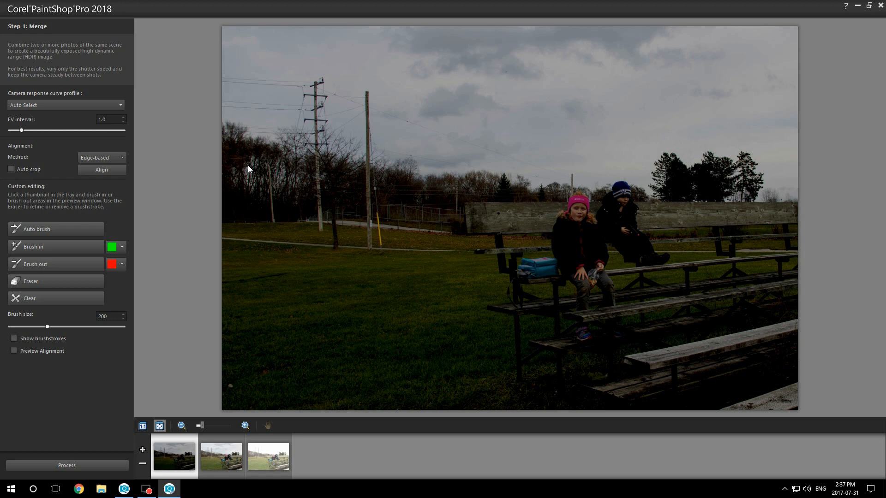
# Review the exposure thumbnails and run Process to merge them into one HDR image
pyautogui.click(268, 456)
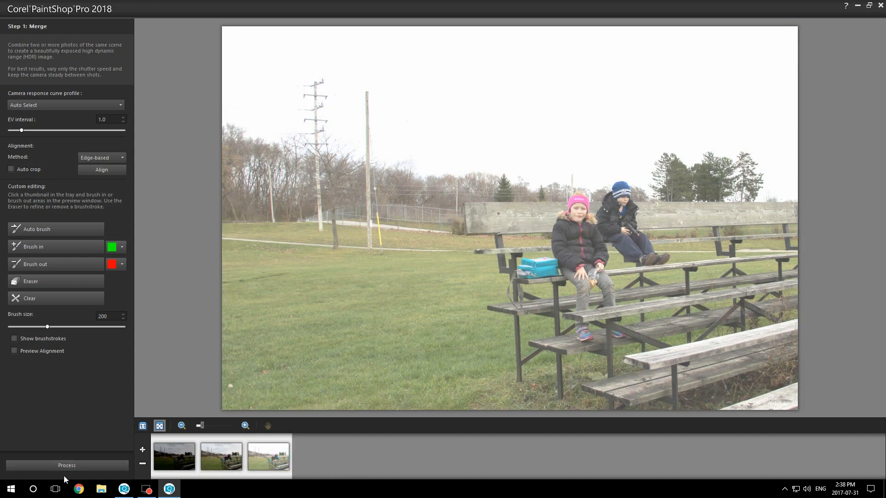
pyautogui.click(66, 465)
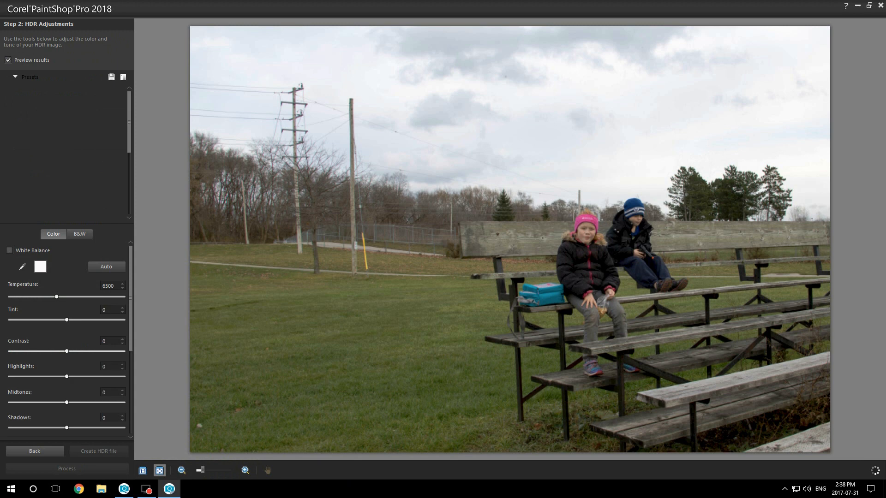
# Apply the Default 2 preset and review the Creative detail settings before creating the HDR file
pyautogui.click(27, 76)
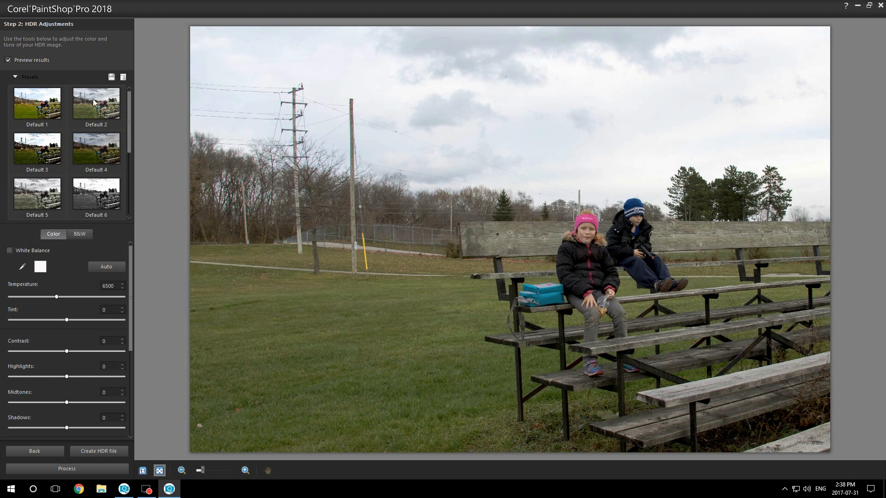
pyautogui.click(95, 103)
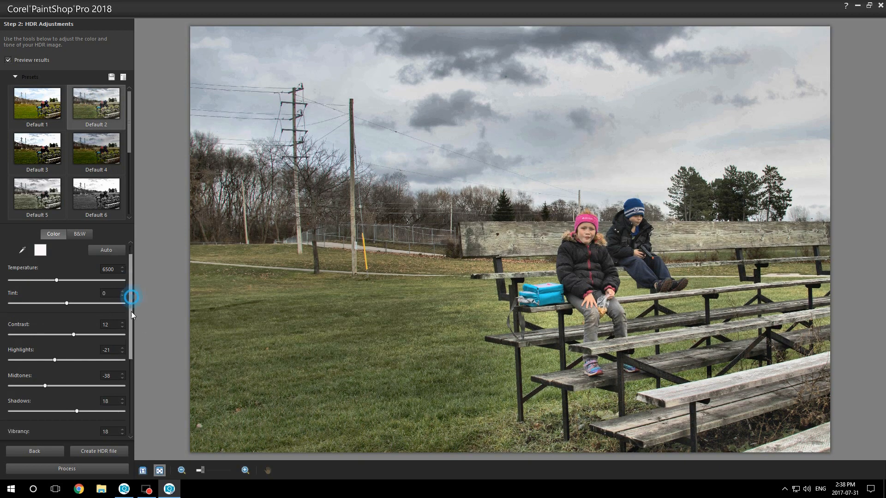
pyautogui.scroll(-3)
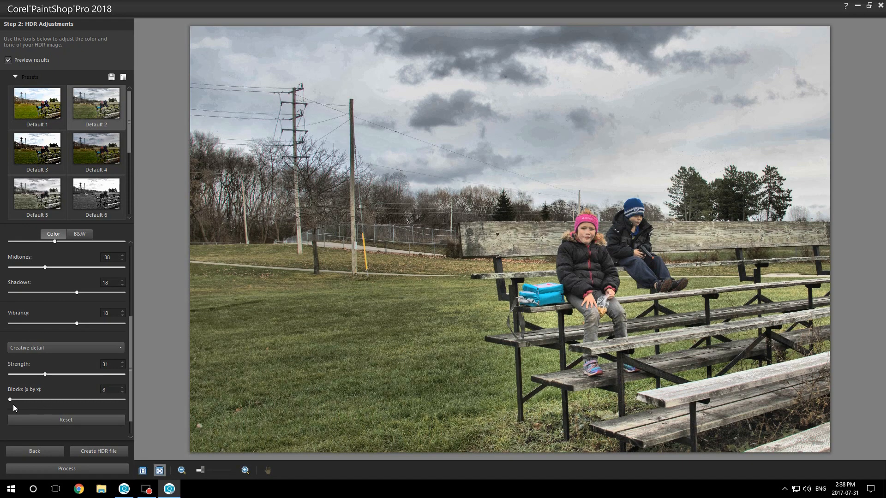
pyautogui.moveTo(160, 386)
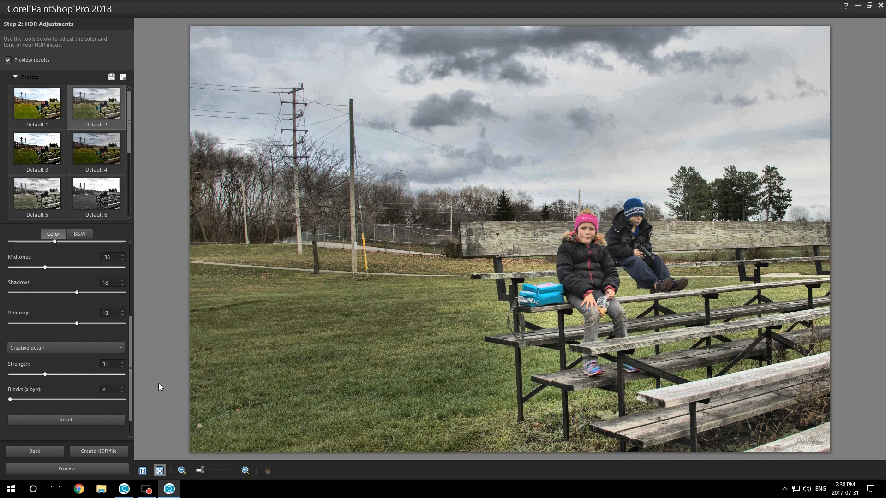
pyautogui.moveTo(130, 448)
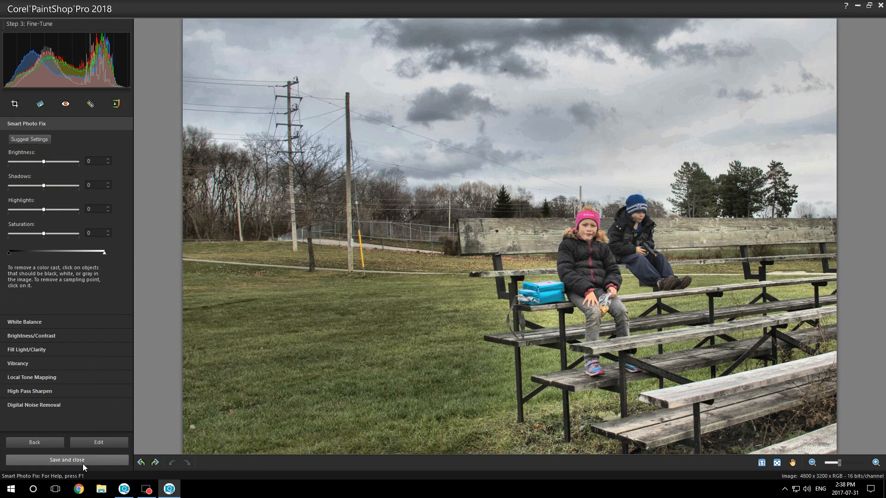
# Save the HDR result as a JPEG, accepting the 24-bit depth warning, and close the merge
pyautogui.click(66, 459)
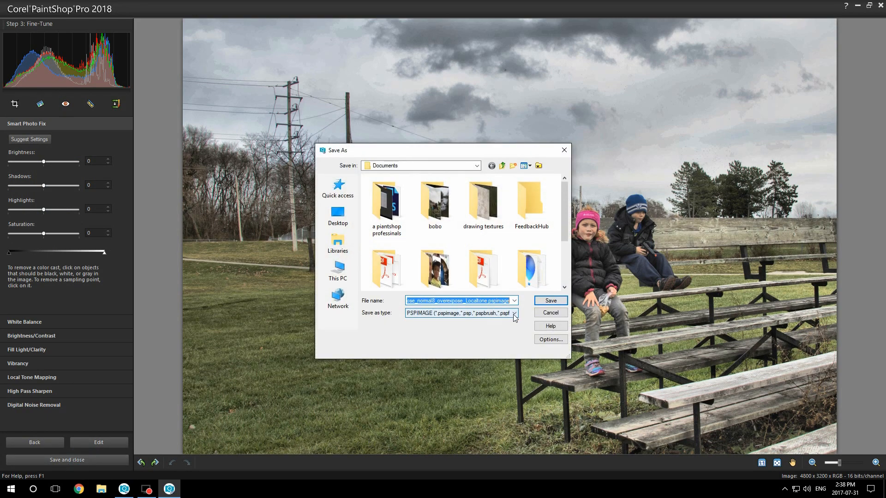
pyautogui.click(513, 313)
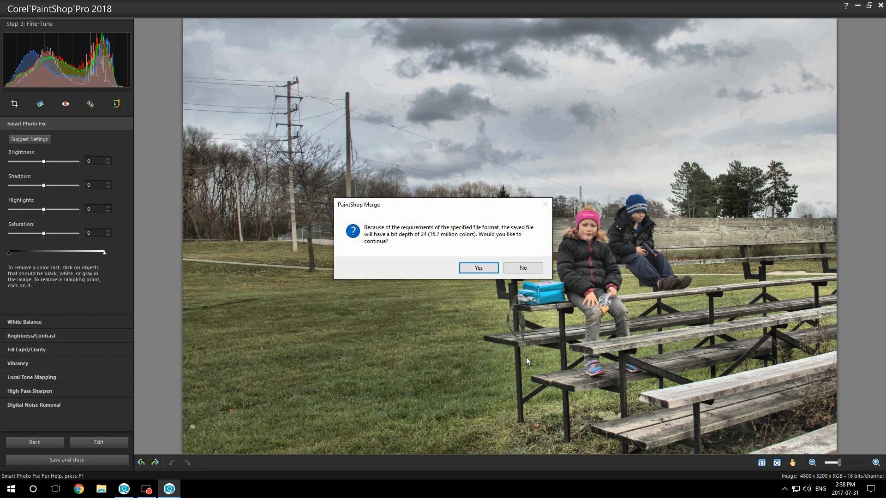
pyautogui.click(477, 268)
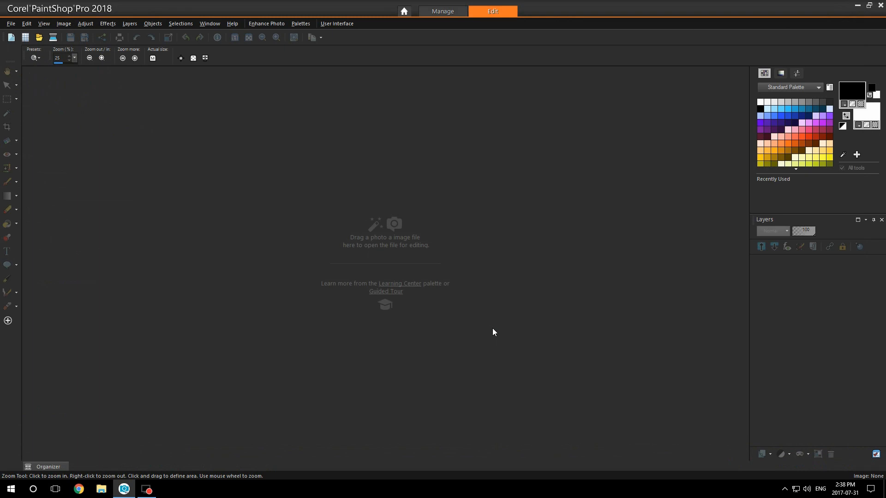
# Open underexpose_normal8_overexpose_Localtone.jpg from the Organizer palette, then collapse the Organizer
pyautogui.click(49, 466)
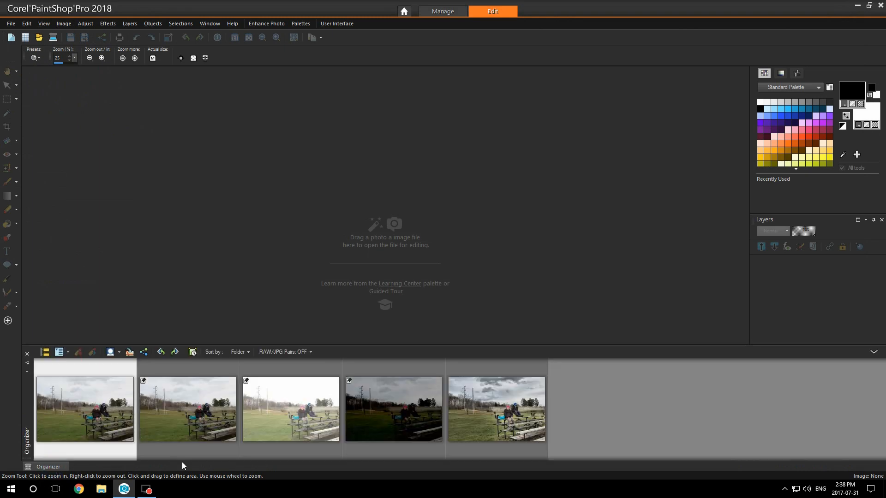
pyautogui.doubleClick(495, 409)
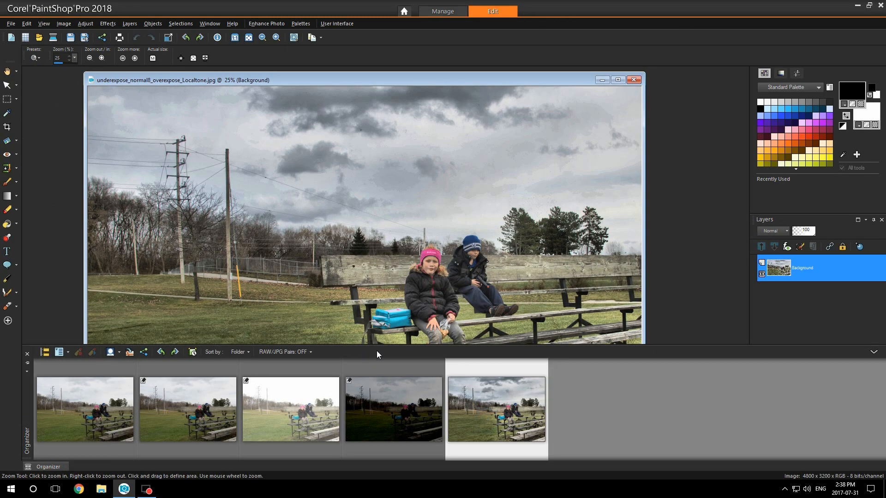
pyautogui.click(27, 354)
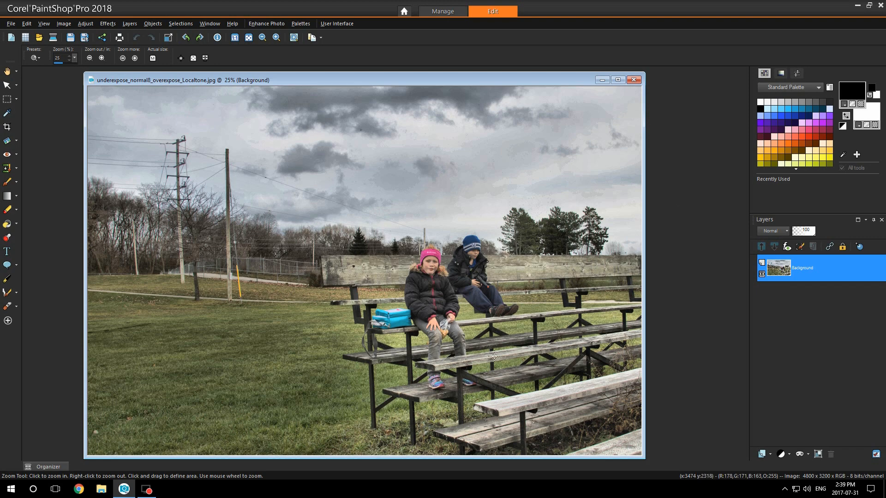
pyautogui.moveTo(481, 362)
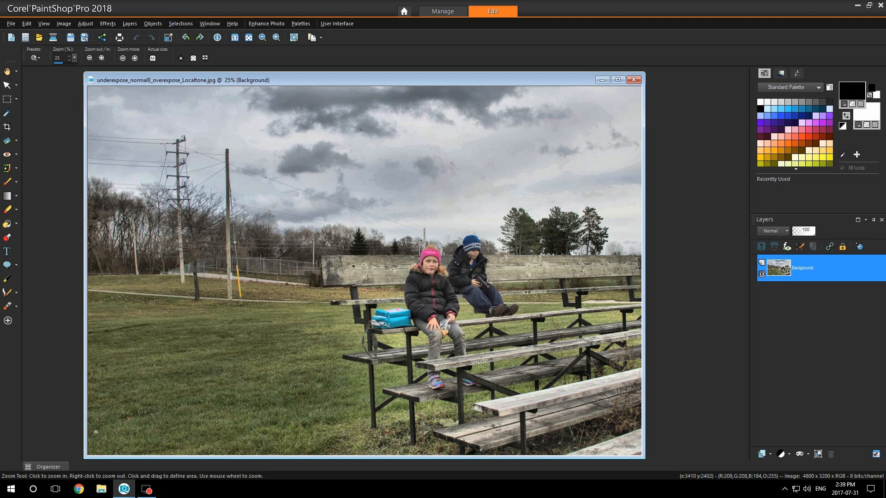
pyautogui.moveTo(611, 186)
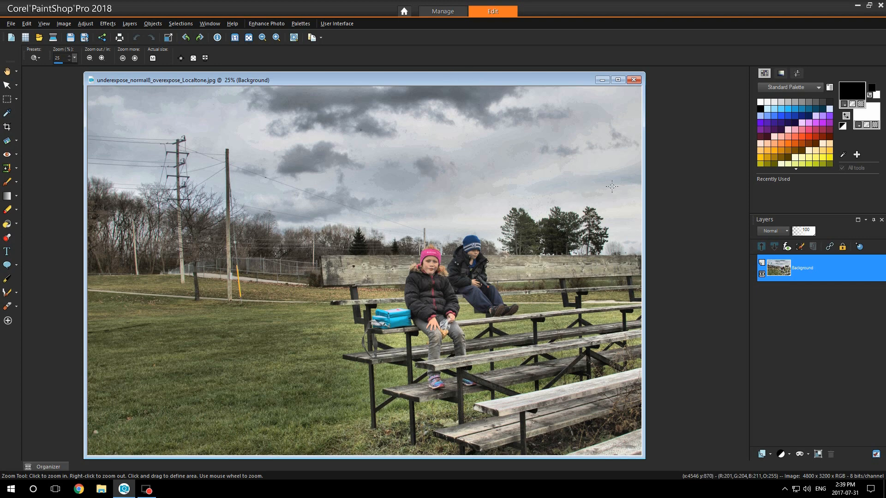
pyautogui.moveTo(696, 263)
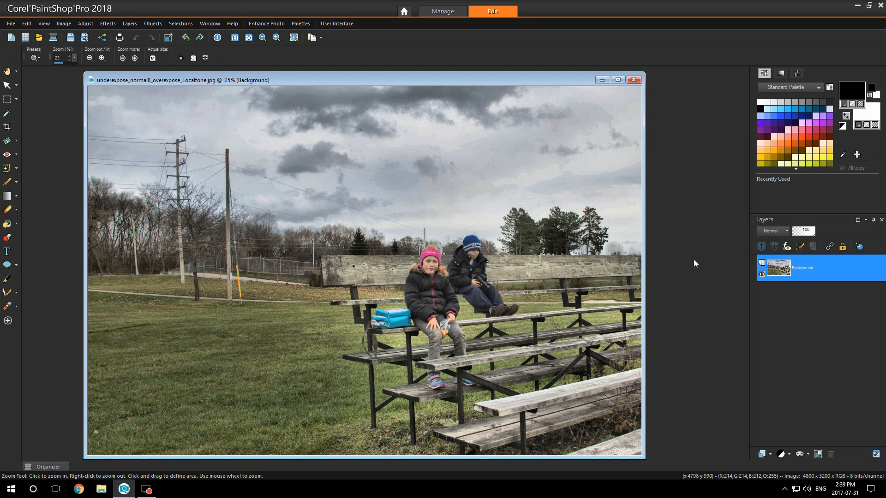
pyautogui.click(784, 231)
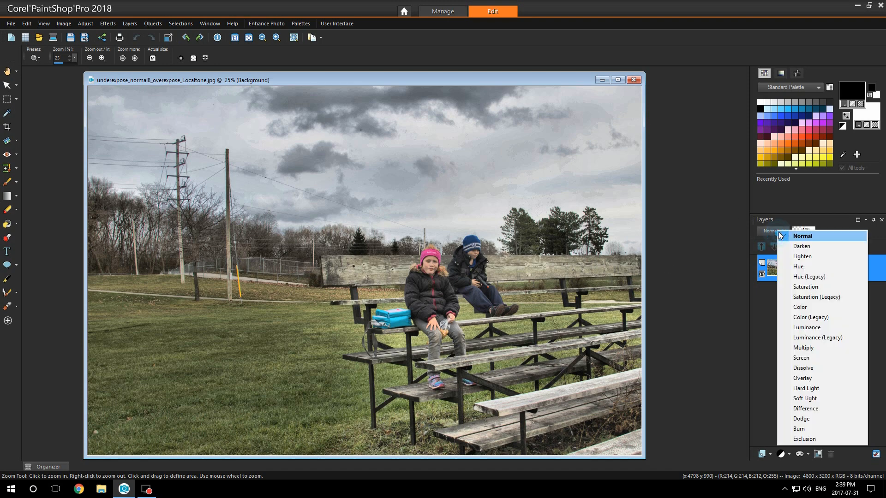
pyautogui.moveTo(817, 357)
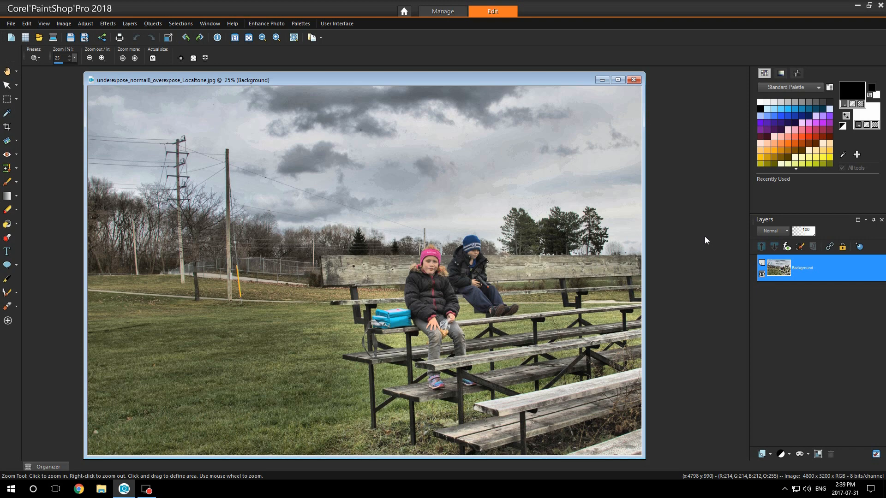
pyautogui.moveTo(674, 255)
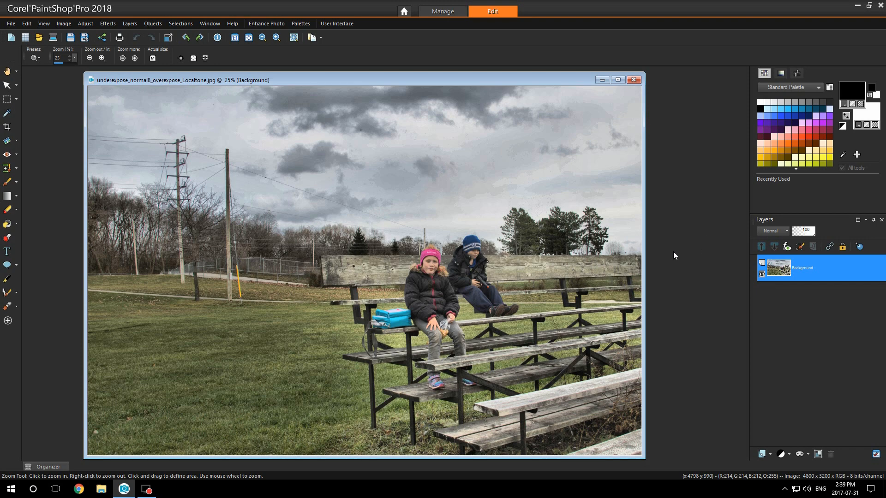
pyautogui.moveTo(669, 84)
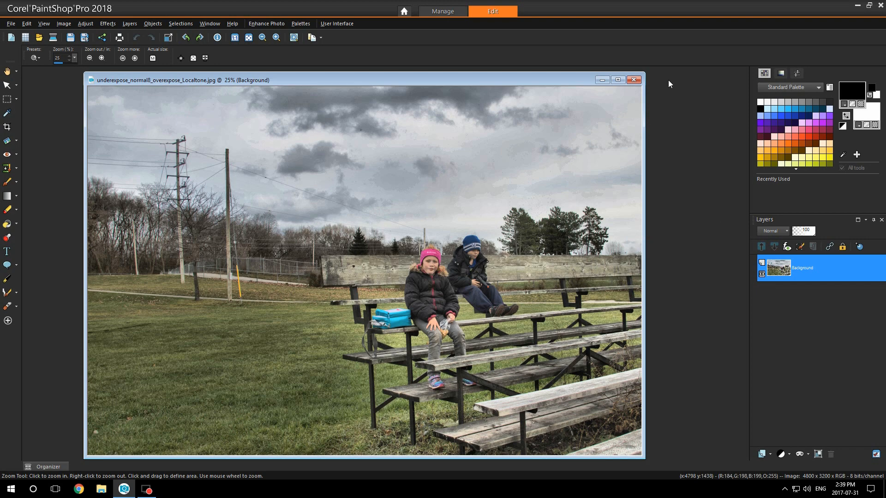